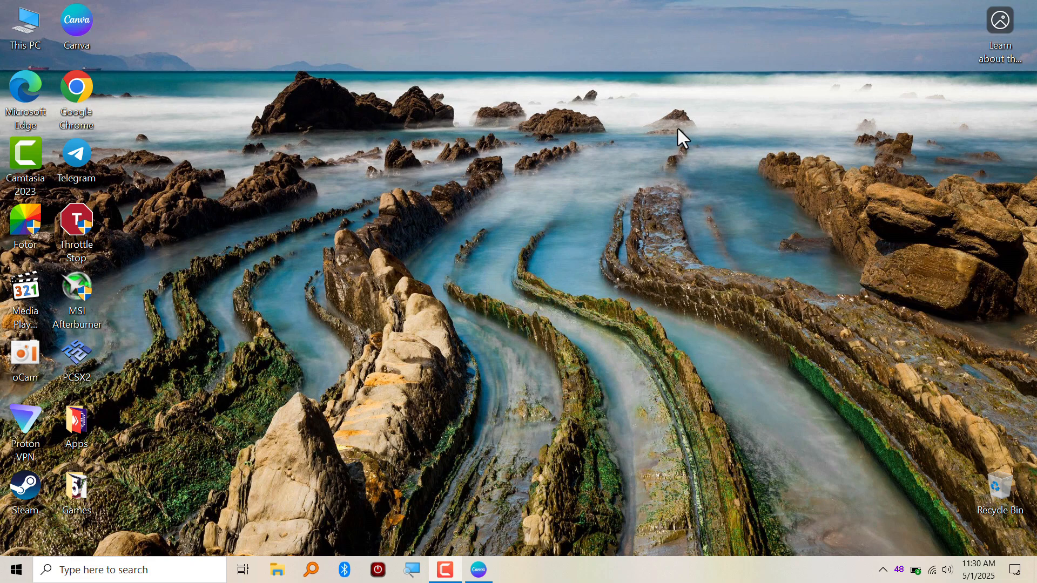
mouse_move(628, 135)
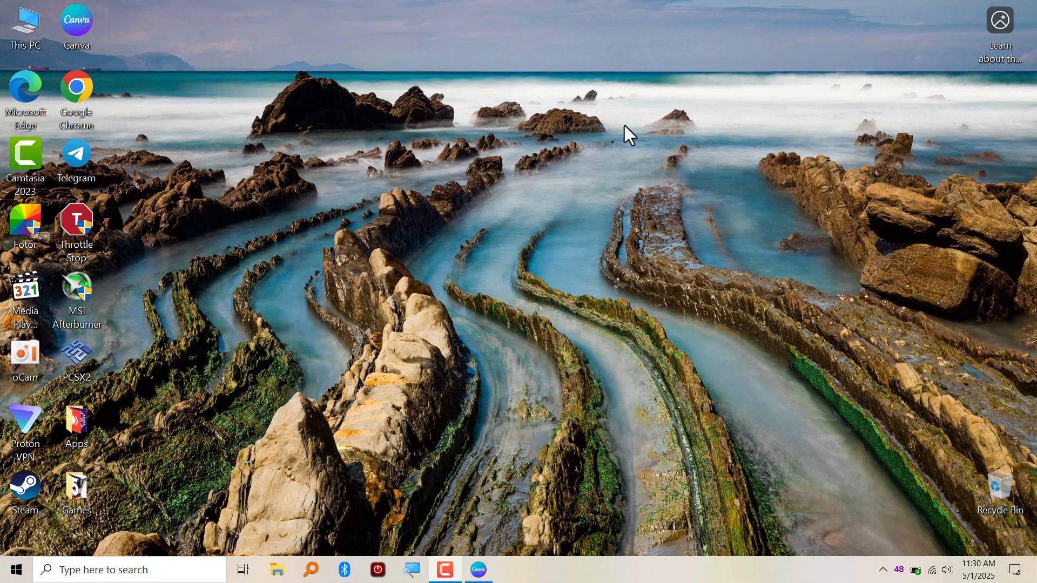
mouse_move(477, 568)
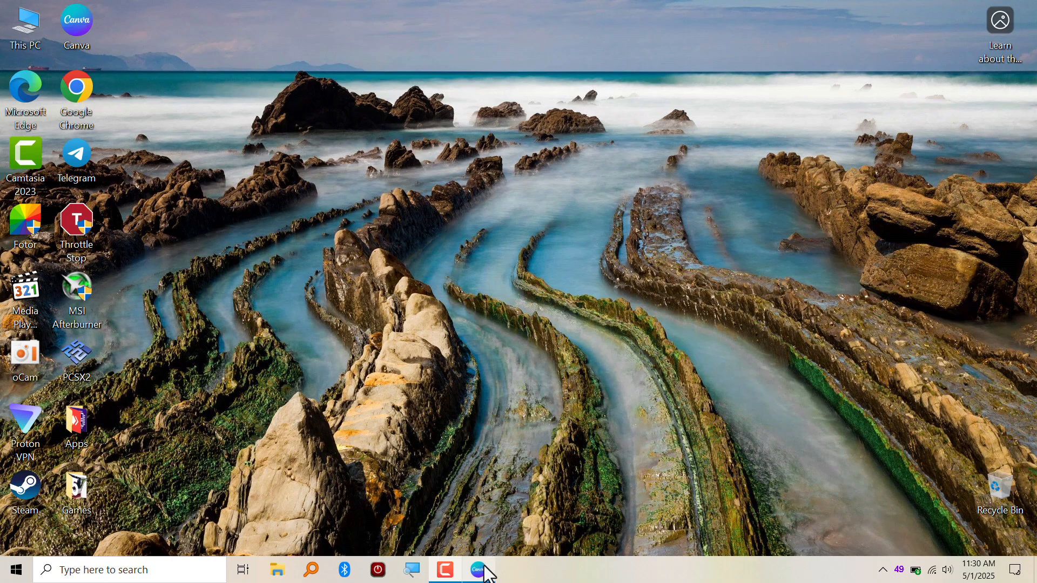
Bring Canva to the front and show the home page with recent designs
click(478, 569)
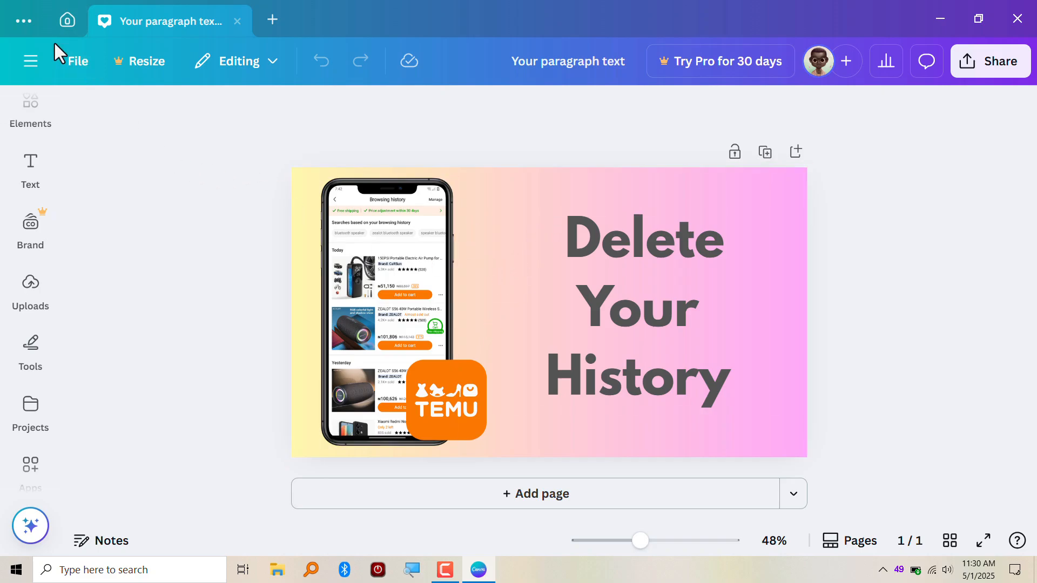
click(66, 20)
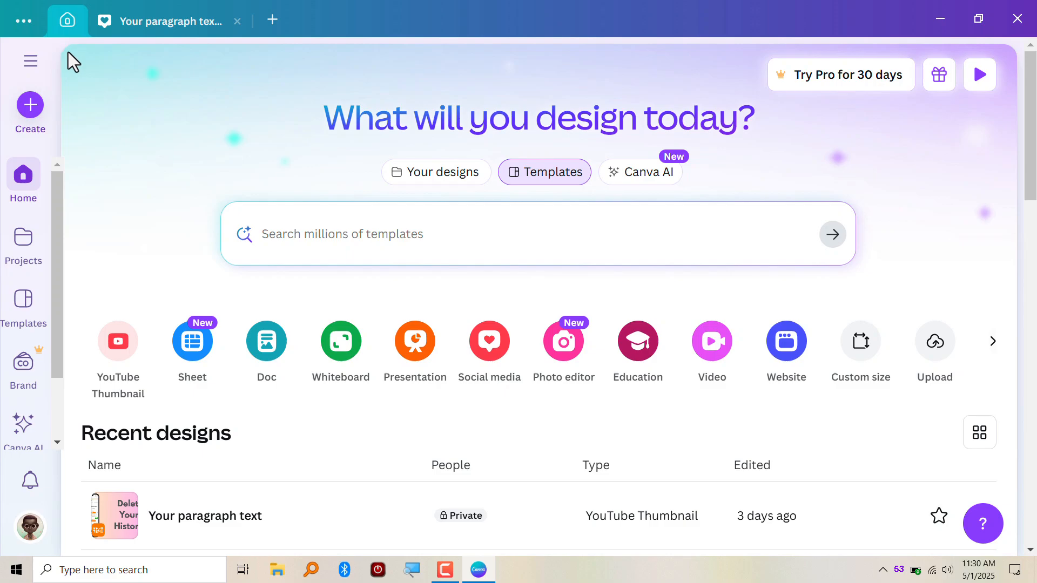
mouse_move(30, 61)
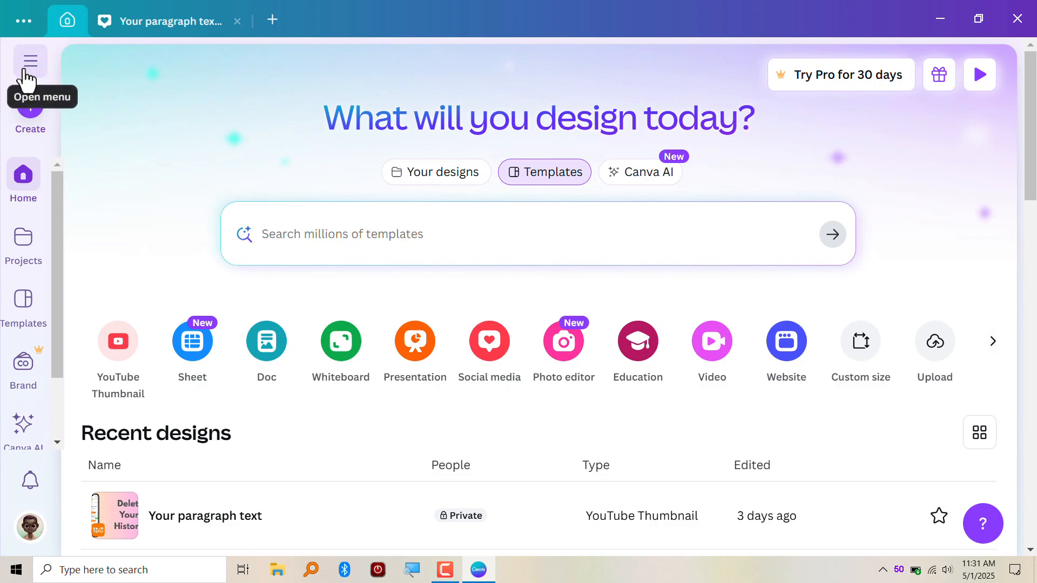
Go to the Trash page from the side menu, which shows an empty Designs tab
click(31, 60)
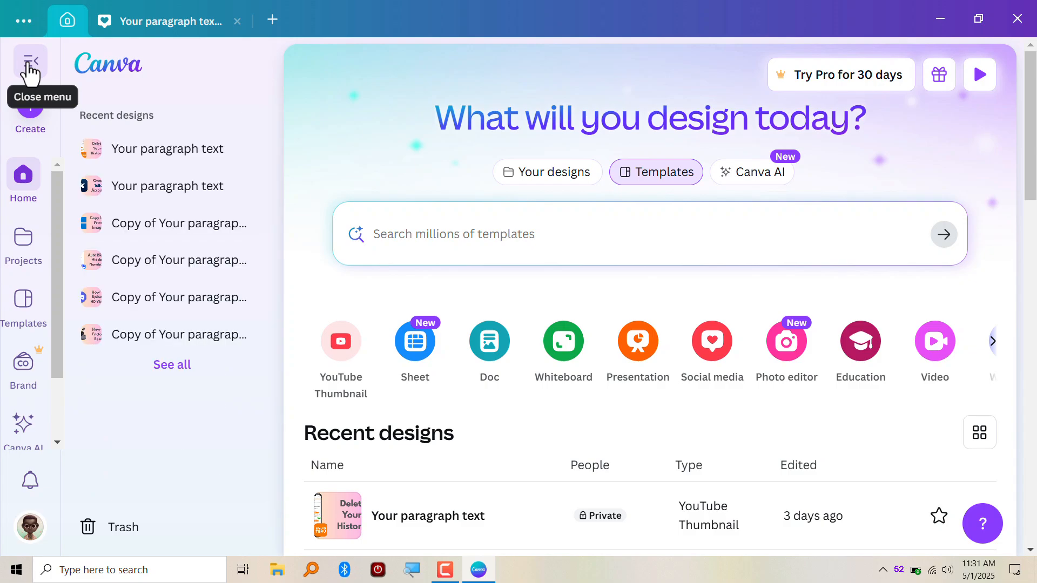
click(123, 527)
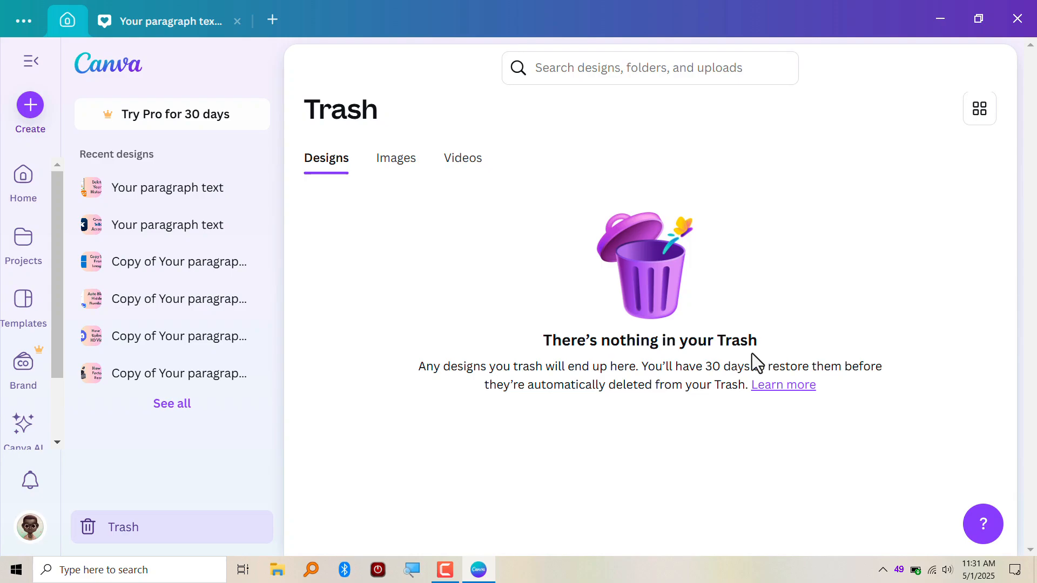
click(396, 157)
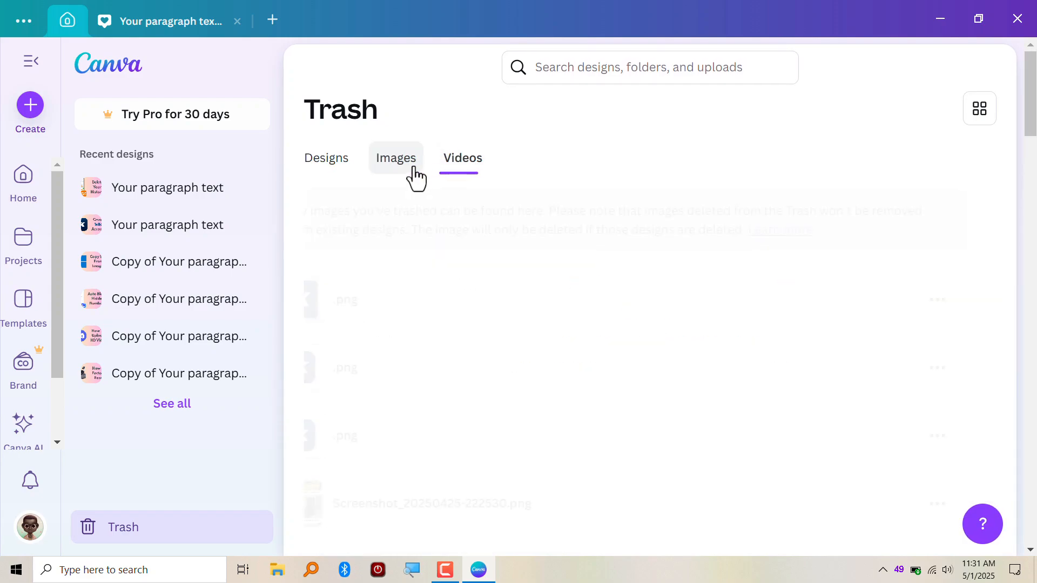
click(326, 157)
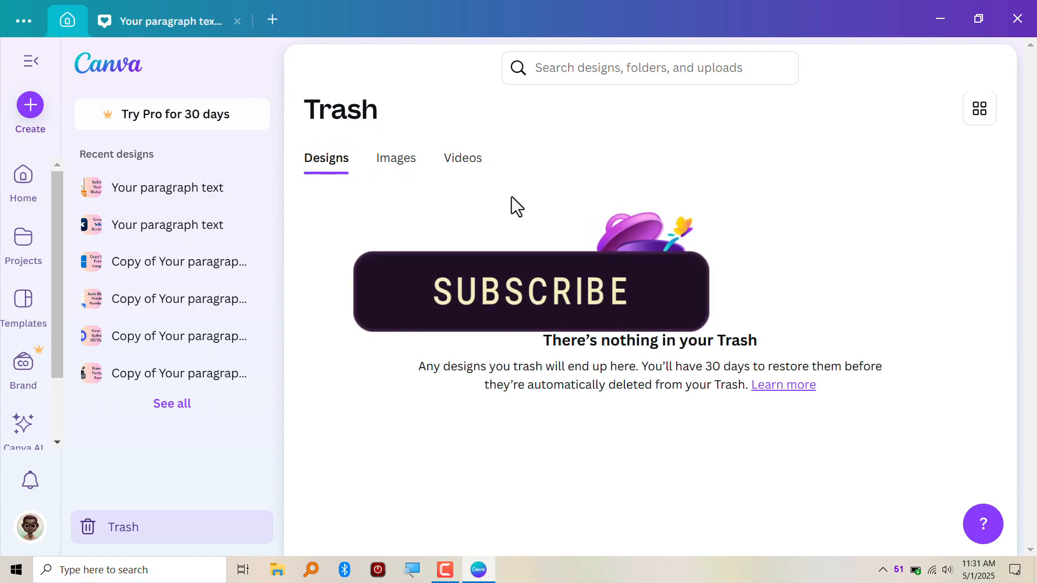